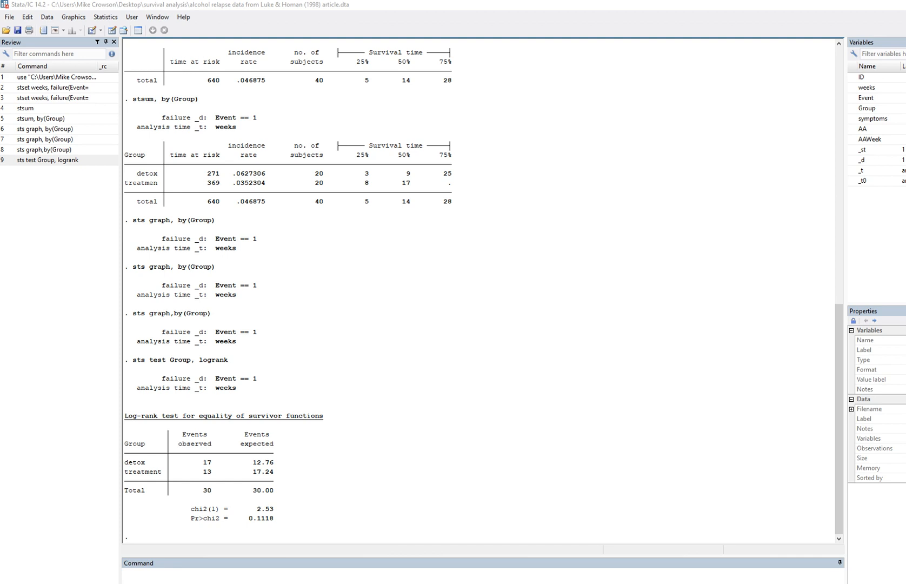
Declare survival-time data via stset with time variable weeks and failure Event == 1.
scroll("up", 3)
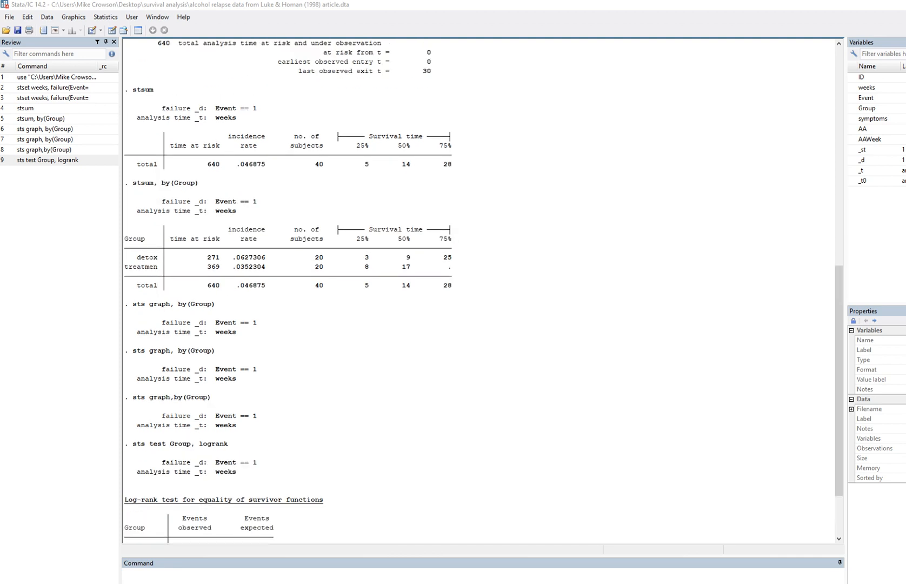
scroll("down", 3)
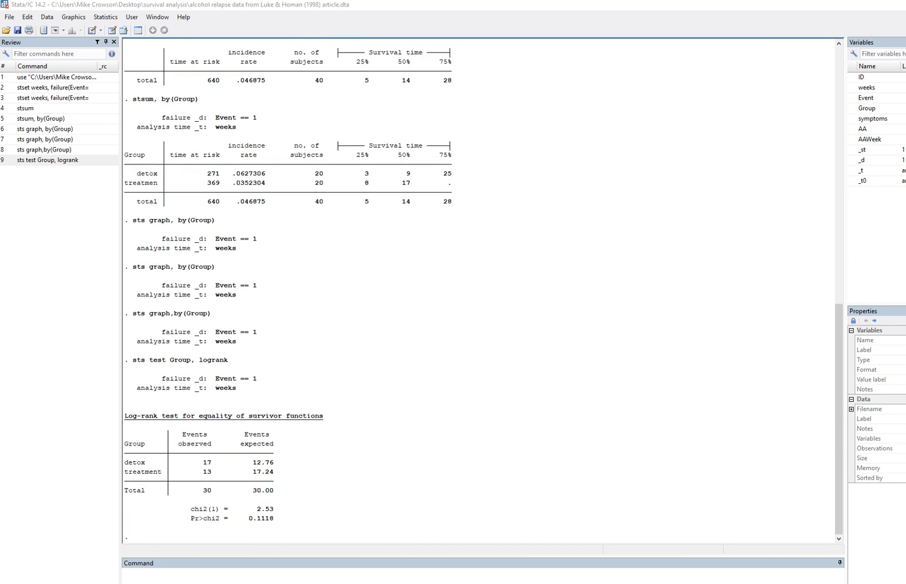
left_click(105, 18)
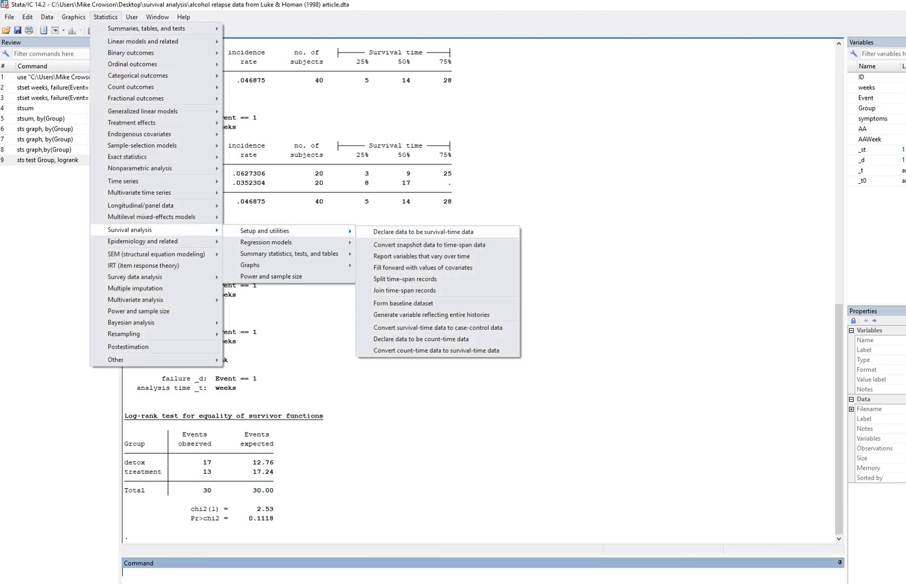
left_click(423, 232)
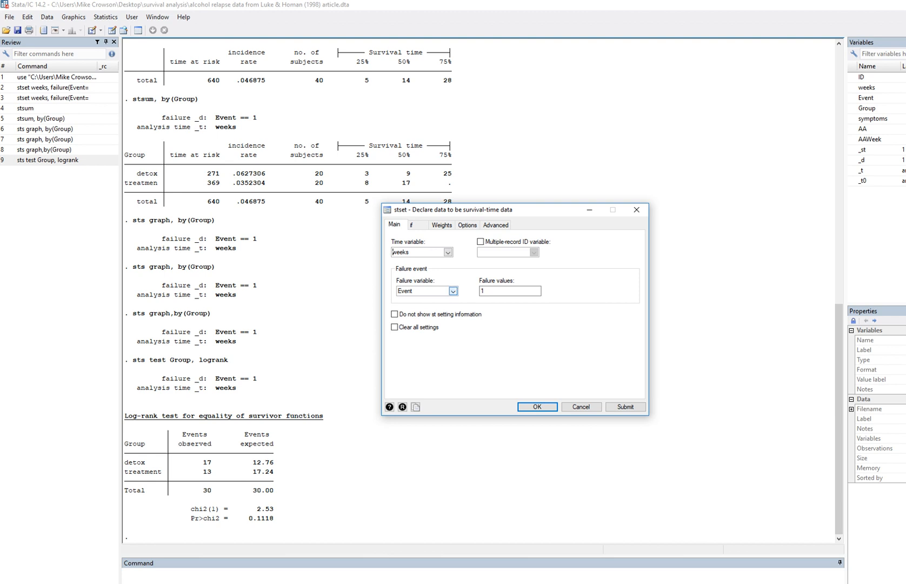
left_click(508, 291)
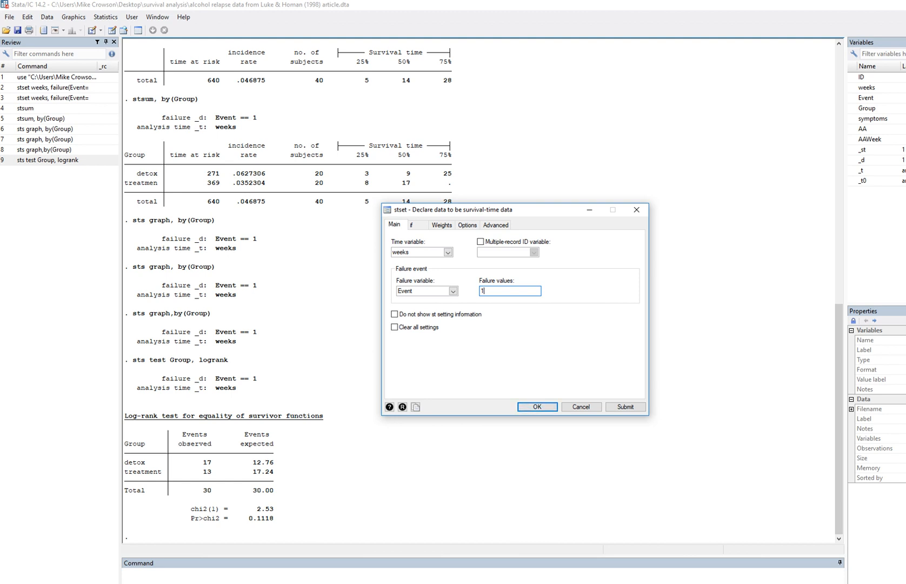
left_click(536, 407)
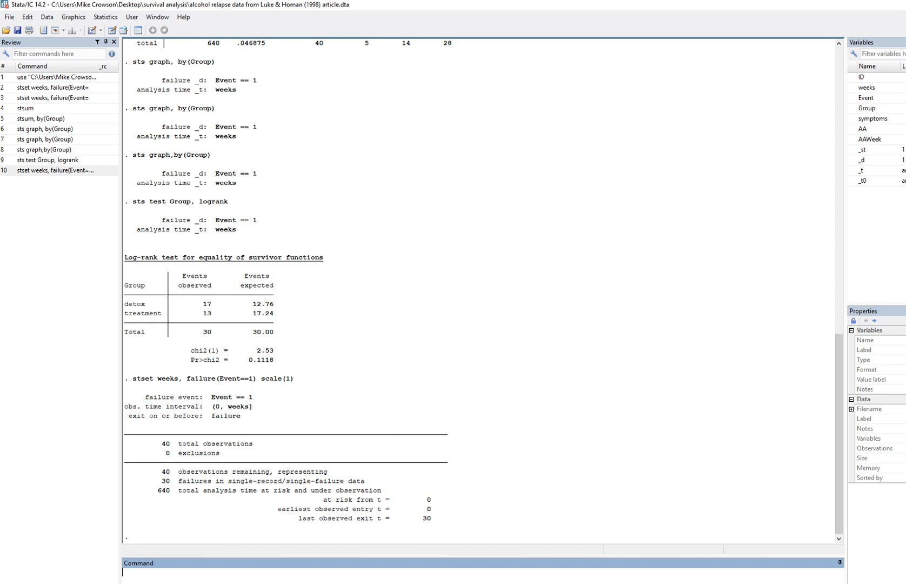
scroll("up", 3)
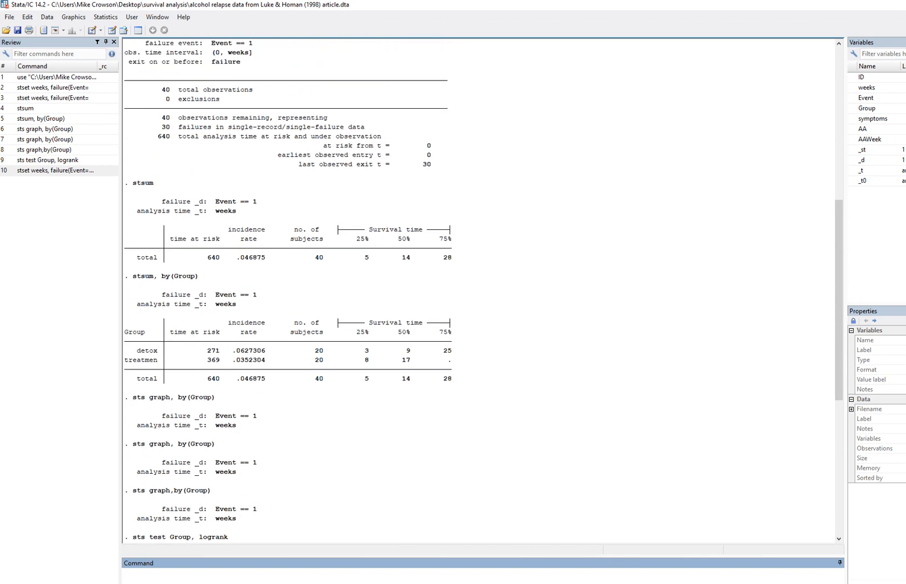
scroll("up", 3)
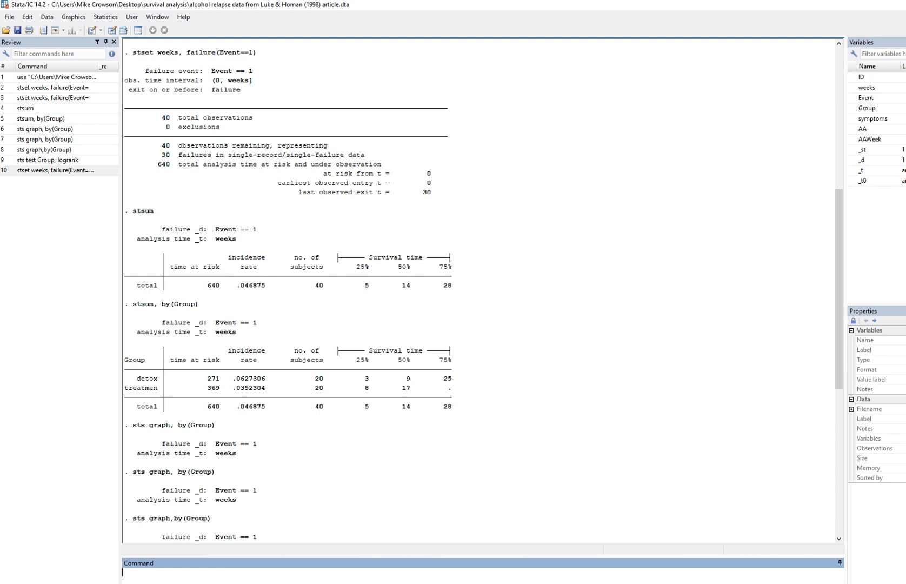
scroll("down", 3)
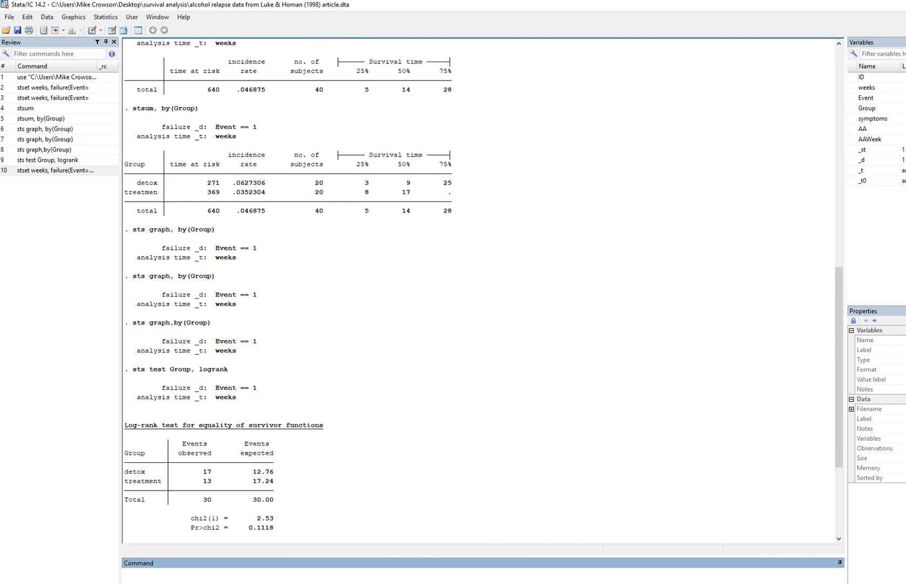
scroll("down", 3)
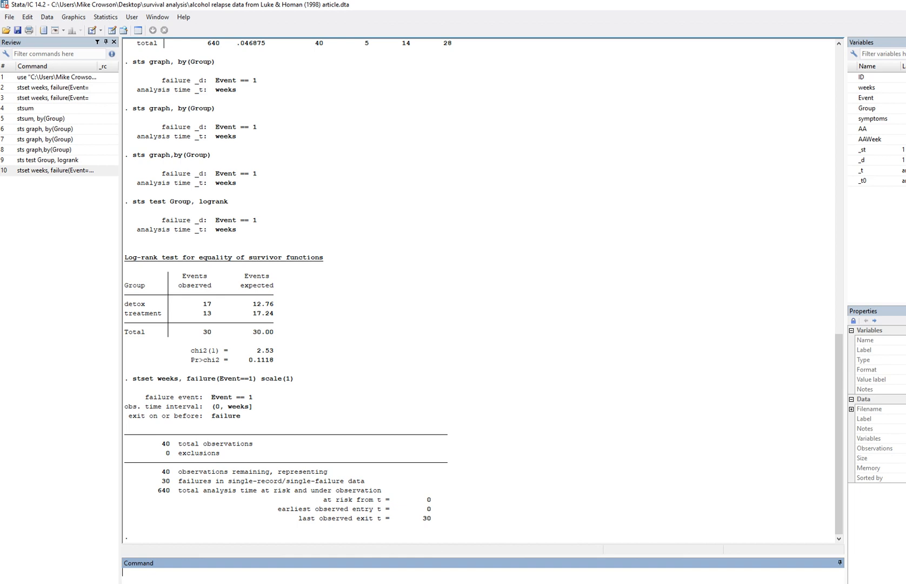
left_click(105, 17)
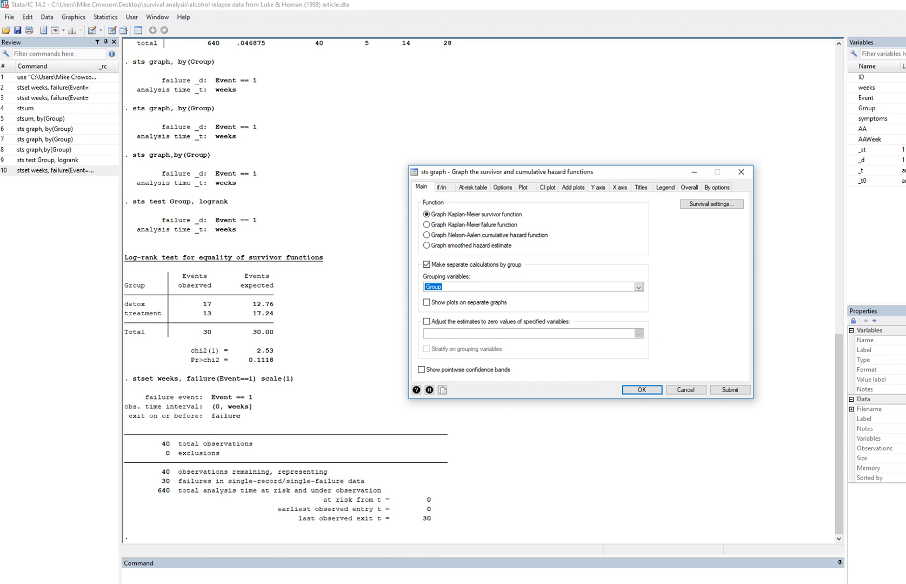
Produce the Kaplan-Meier survivor graph separated by Group (sts graph, by(Group)).
left_click(641, 389)
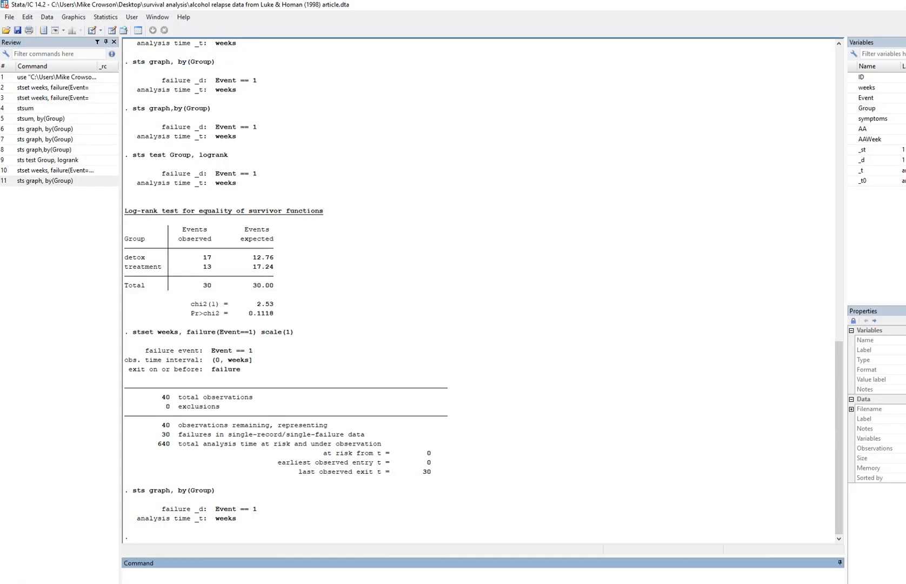
Run the typed command sts graph,by(Group) to redraw the Kaplan-Meier graph by Group.
type("sts g")
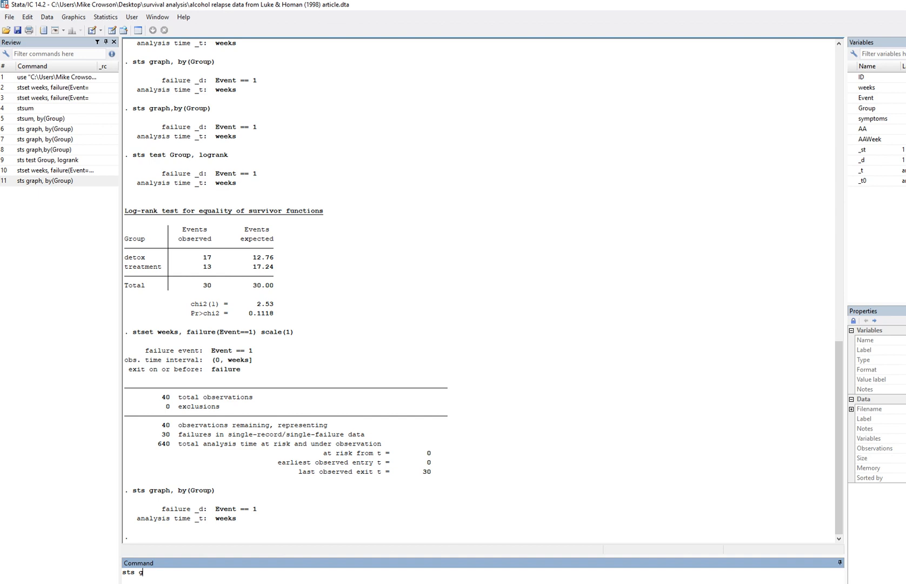
type("raph,by")
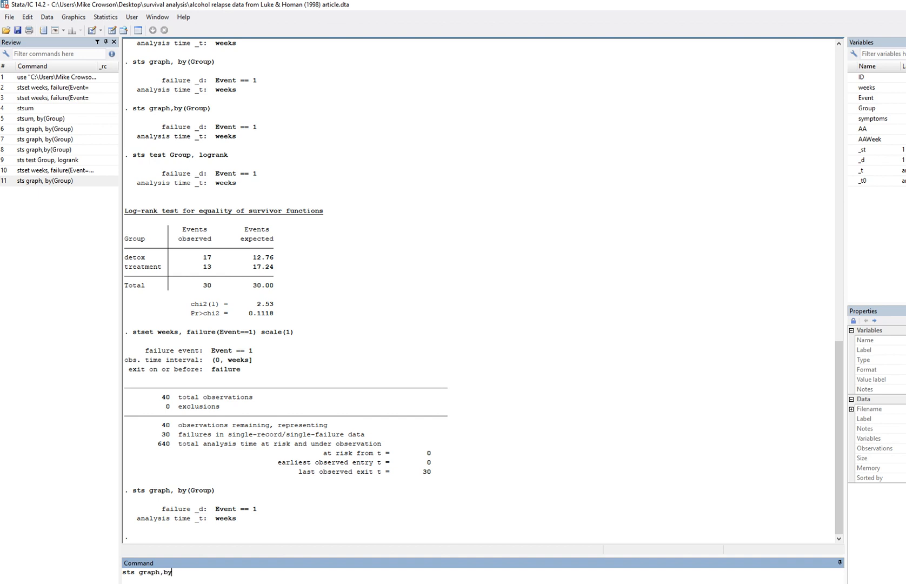
type("(Group")
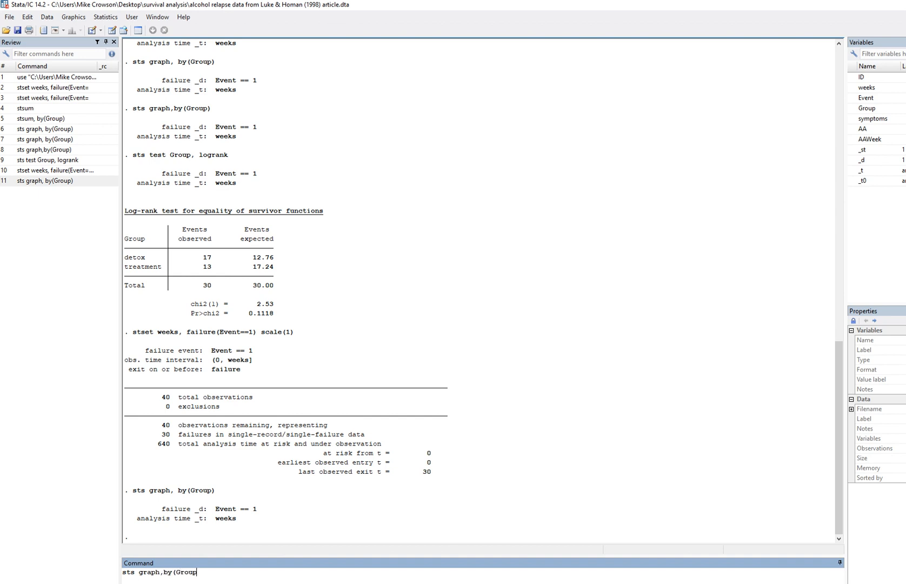
key("Return")
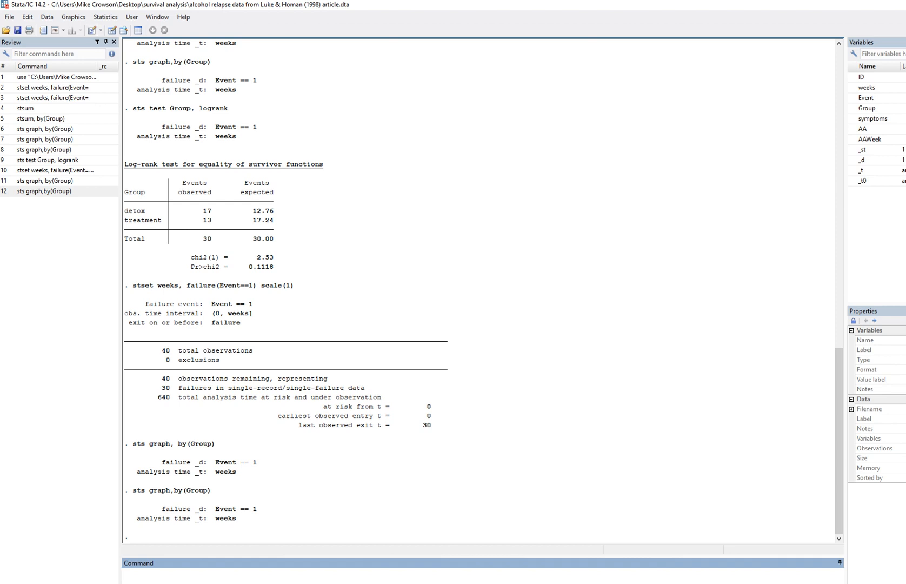
Run a log-rank test of equal survivor functions across Group, giving chi2(1) = 2.53, Pr = 0.1118.
left_click(105, 17)
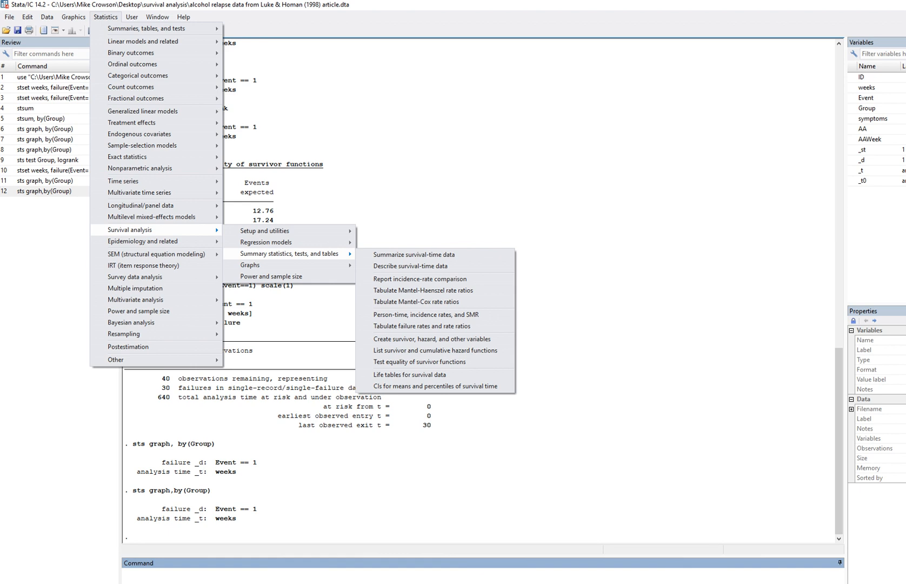
mouse_move(420, 361)
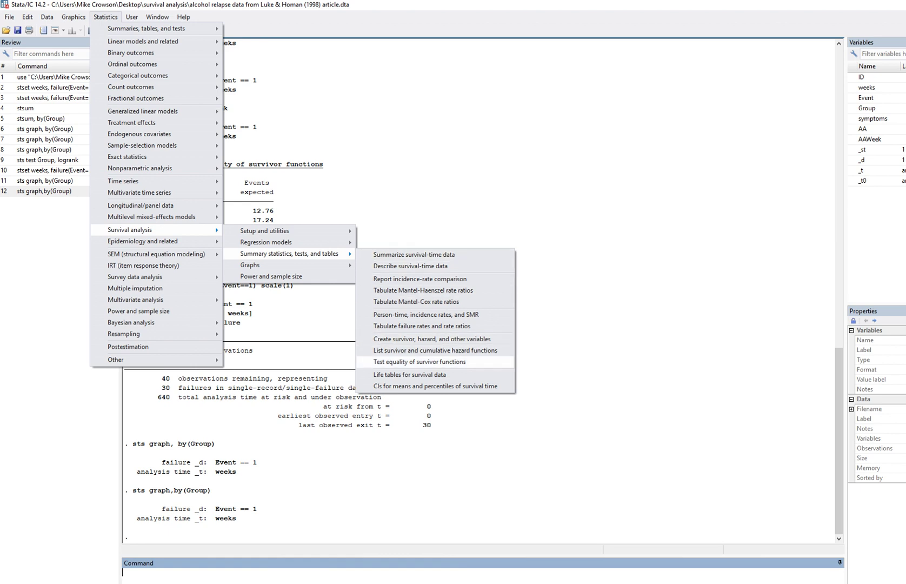
left_click(422, 361)
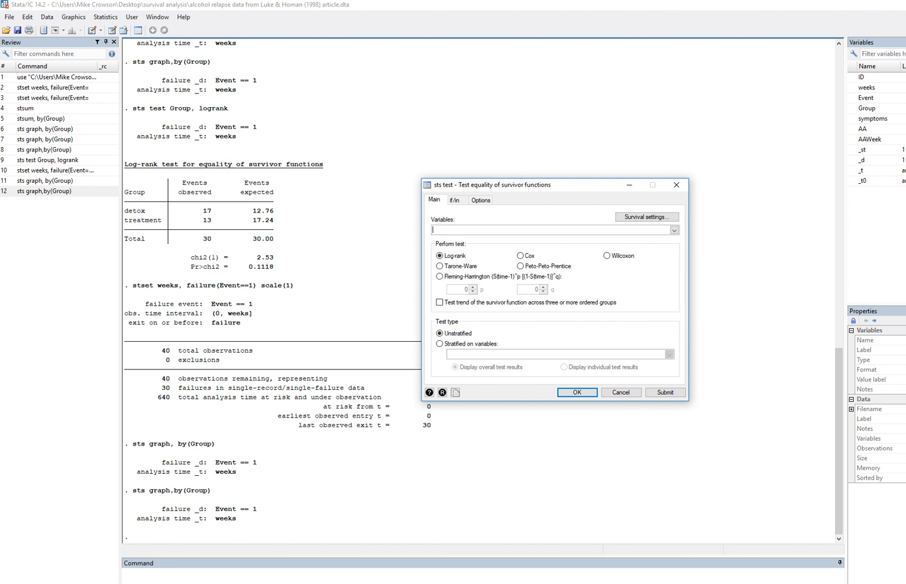
left_click(673, 231)
type("Group")
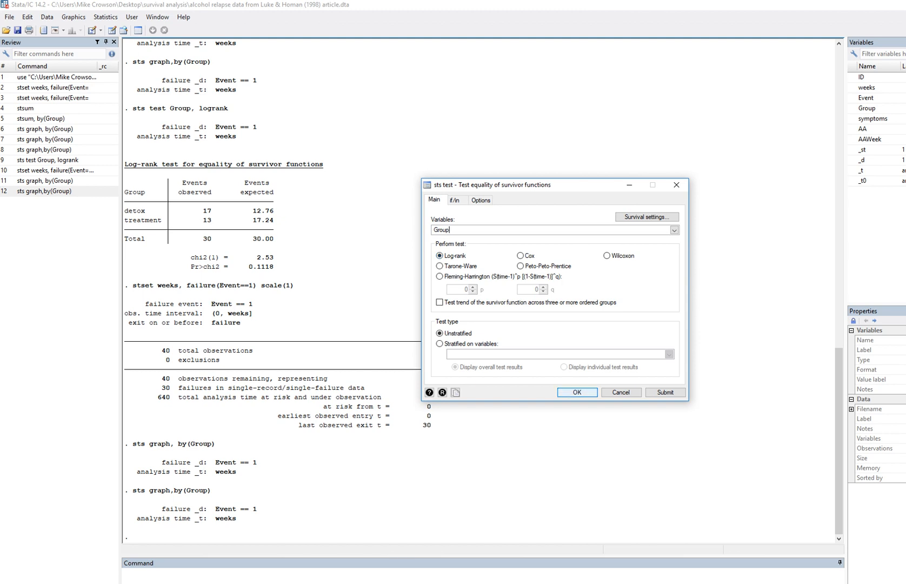
left_click(575, 391)
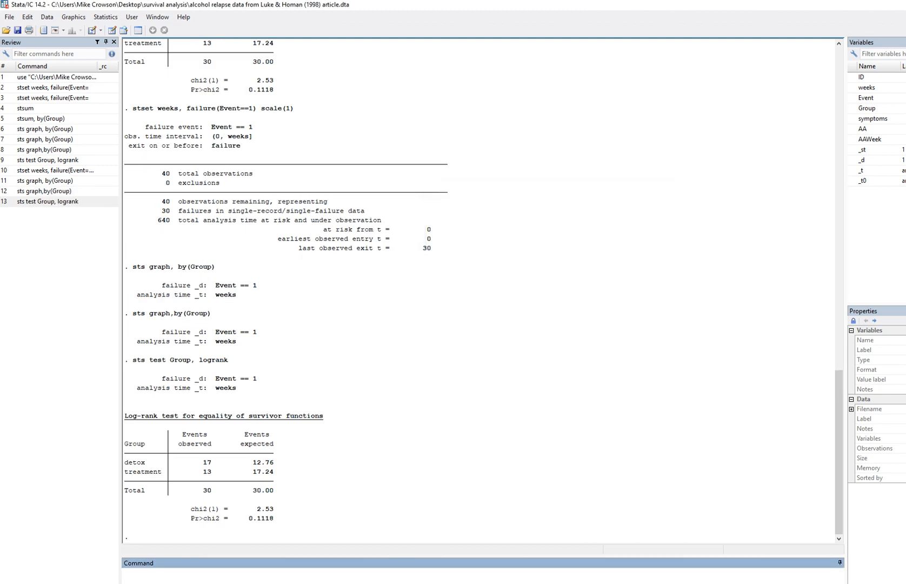